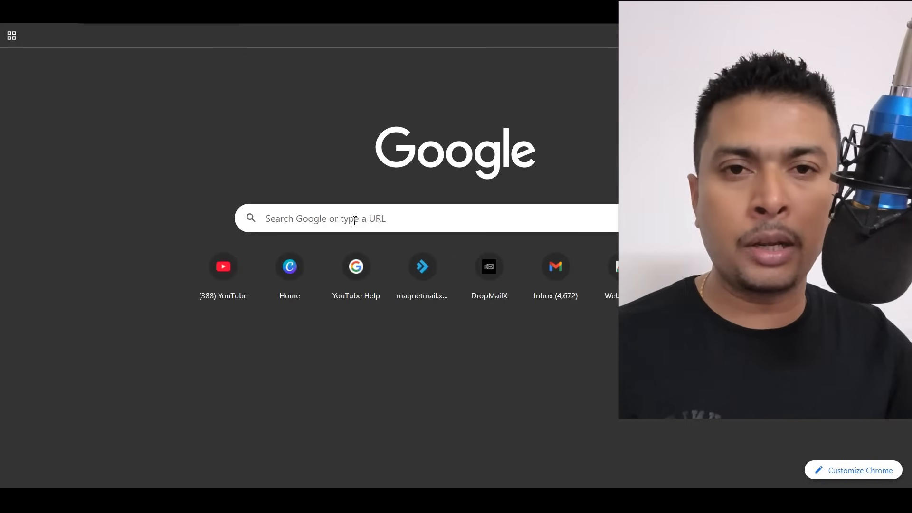
Search Google for 'track a lost phone using imei for free' and review the results down to the CEIR site
{"action": "type", "text": "track a lost phone using imei for free"}
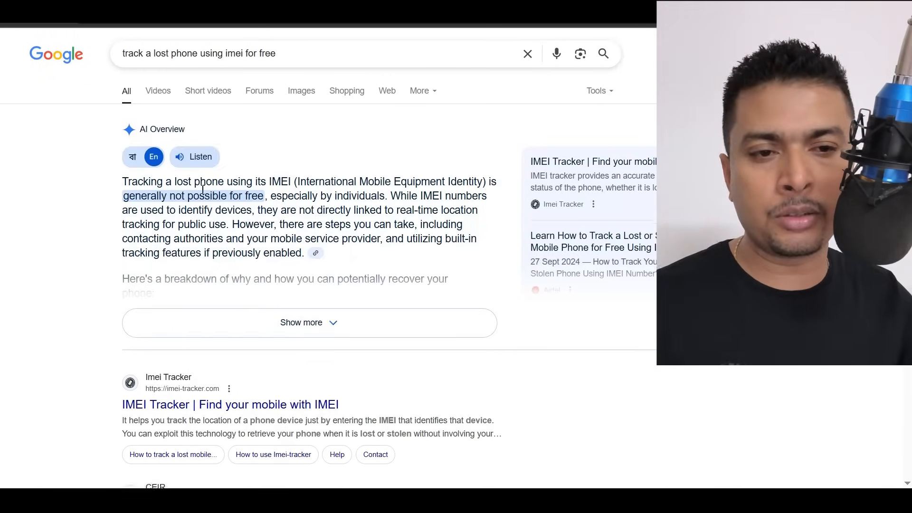
{"action": "scroll", "scroll_direction": "down", "scroll_amount": 3}
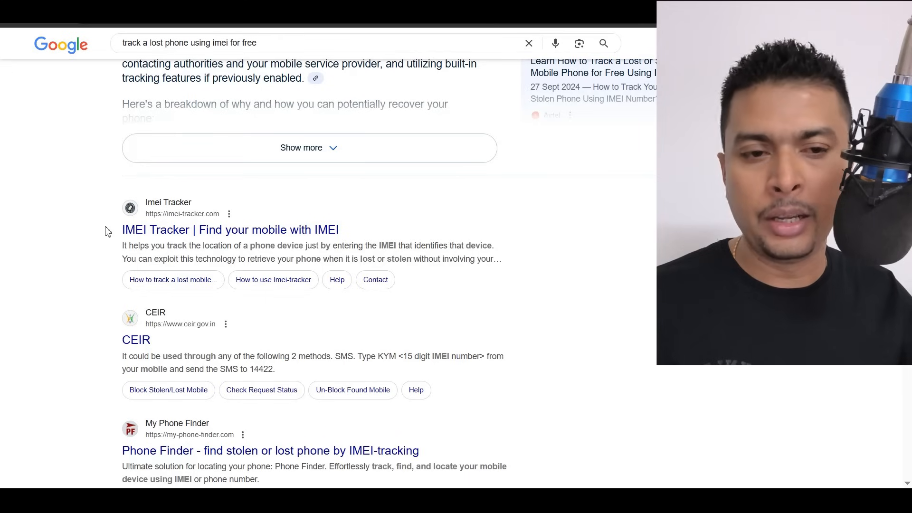
{"action": "scroll", "scroll_direction": "down", "scroll_amount": 3}
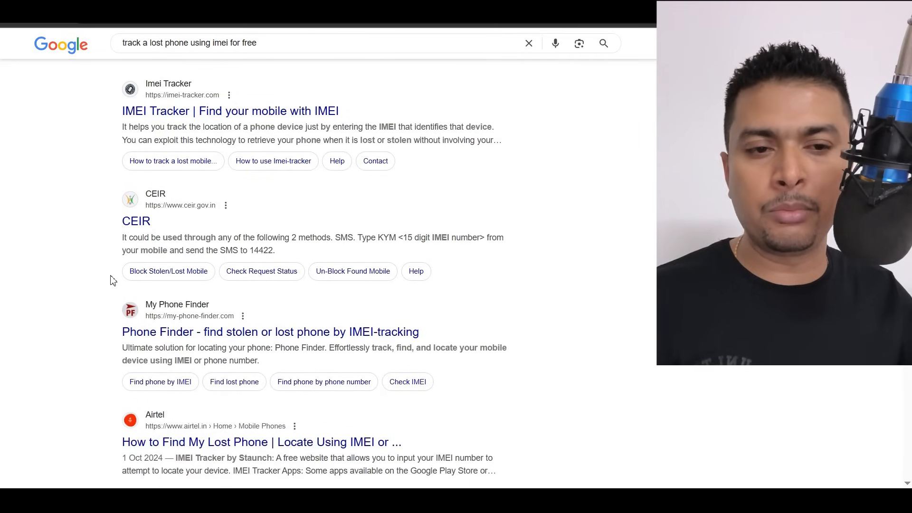
{"action": "scroll", "scroll_direction": "down", "scroll_amount": 3}
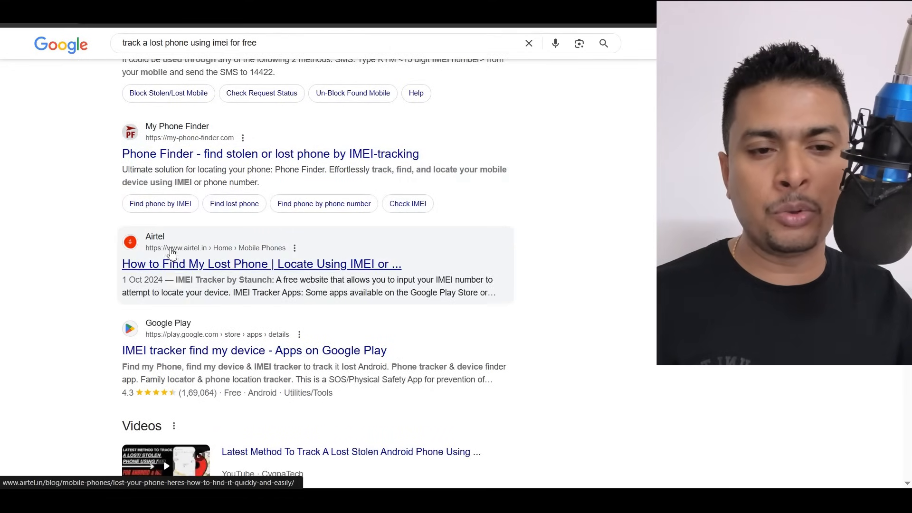
{"action": "scroll", "scroll_direction": "down", "scroll_amount": 3}
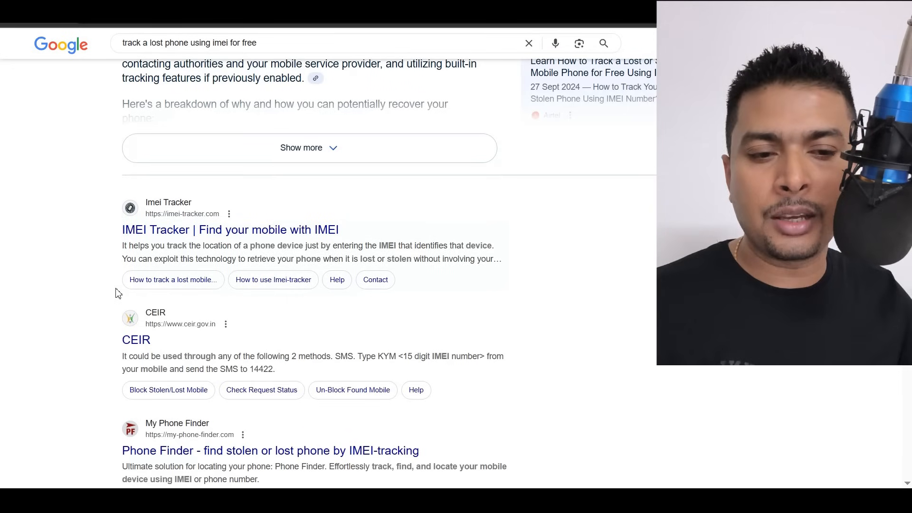
{"action": "scroll", "scroll_direction": "down", "scroll_amount": 3}
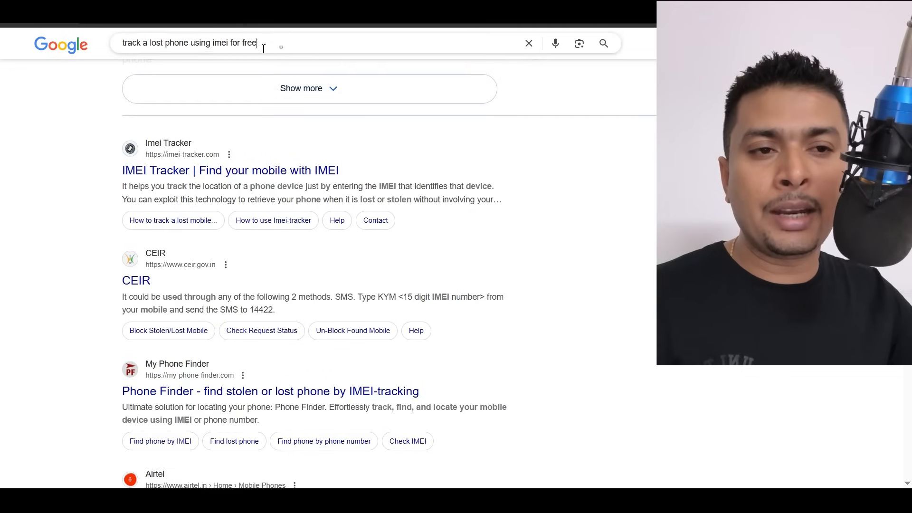
Search 'find', sign in to Google Find Hub and locate the Nothing Phone (2a) on the map
{"action": "type", "text": "find my device"}
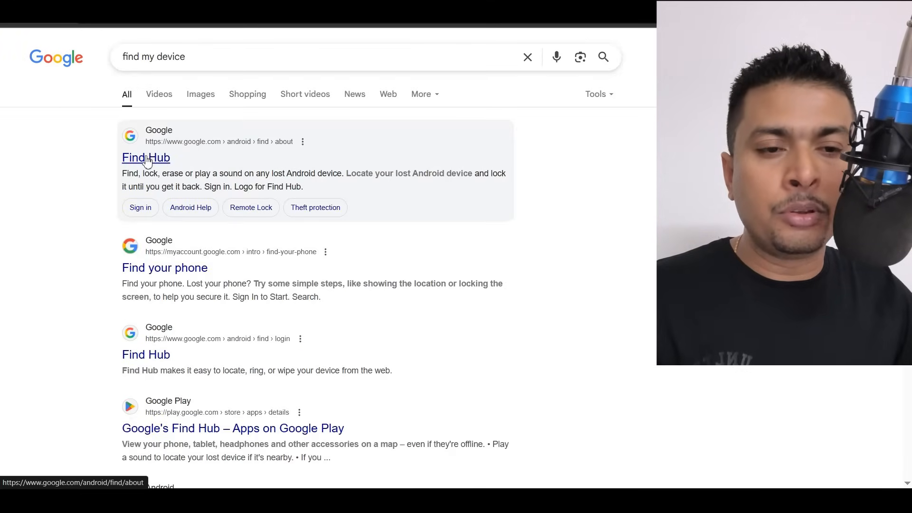
{"action": "left_click", "coordinate": [145, 157]}
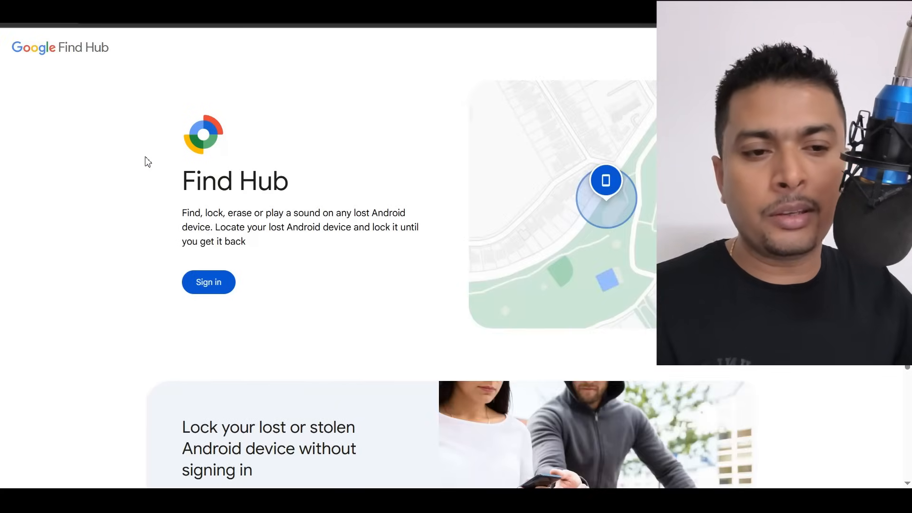
{"action": "left_click", "coordinate": [208, 282]}
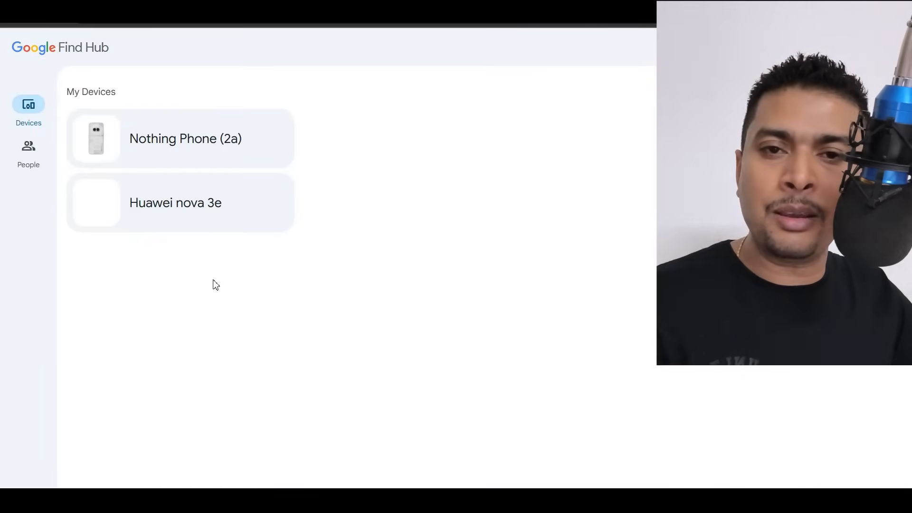
{"action": "left_click", "coordinate": [174, 202]}
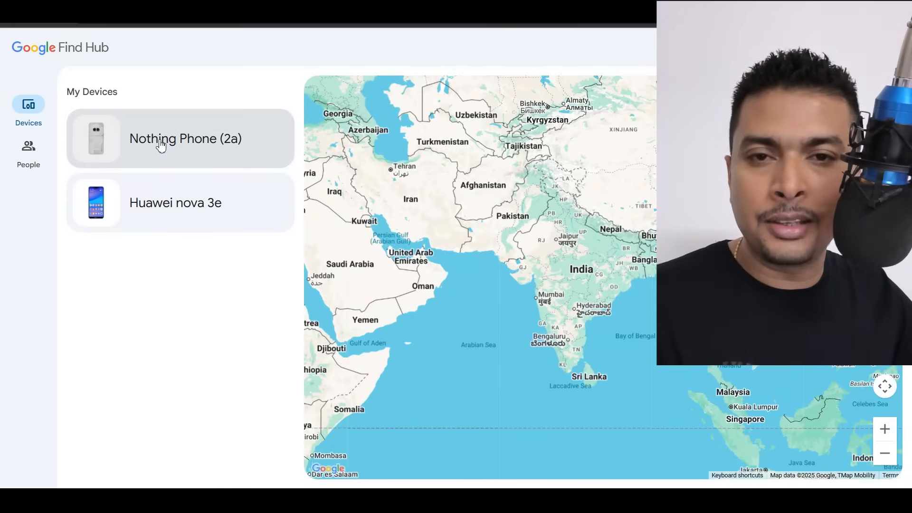
{"action": "left_click", "coordinate": [185, 139]}
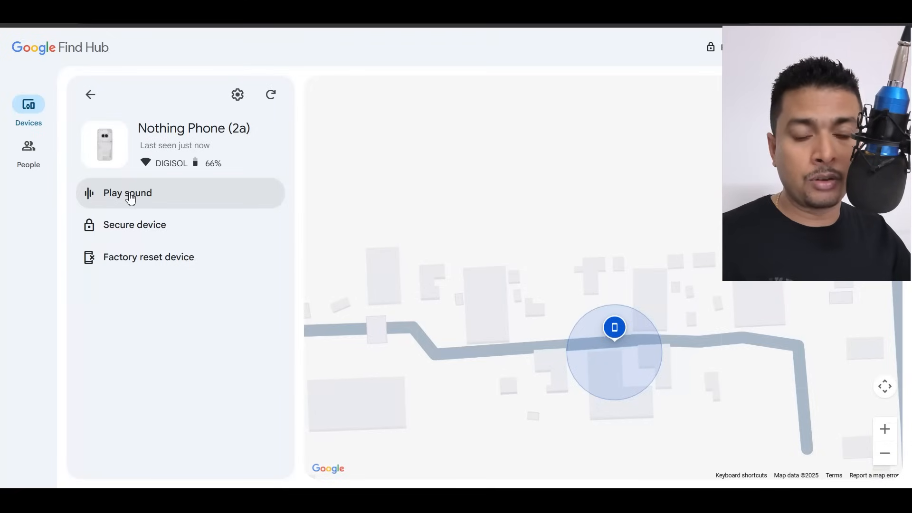
{"action": "left_click", "coordinate": [134, 225]}
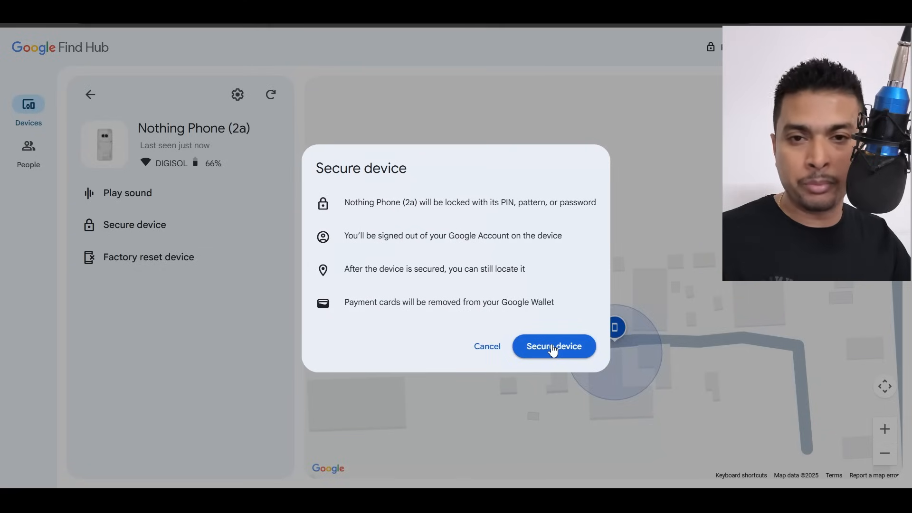
{"action": "mouse_move", "coordinate": [595, 289]}
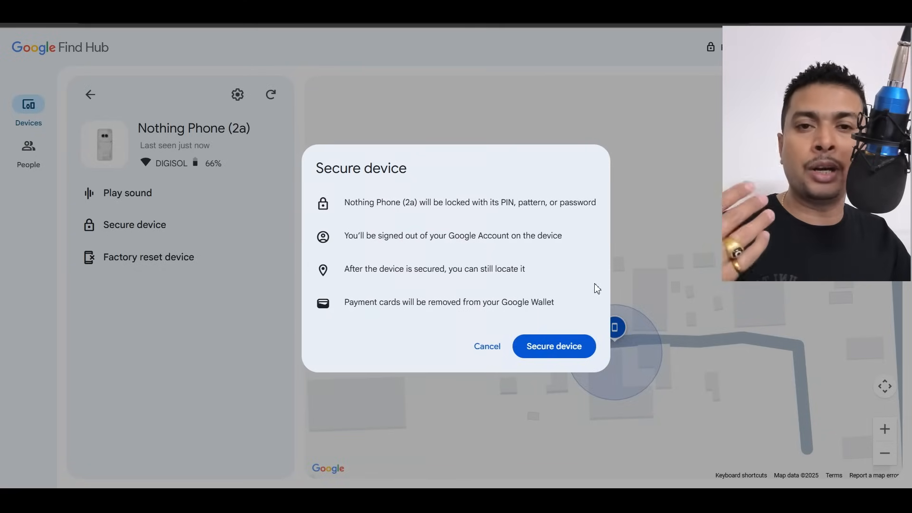
{"action": "left_click", "coordinate": [486, 345]}
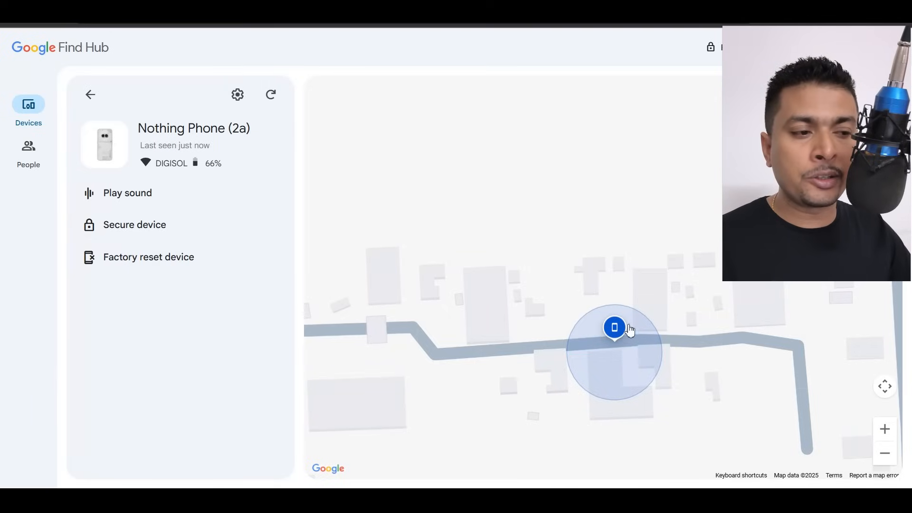
{"action": "mouse_move", "coordinate": [615, 327]}
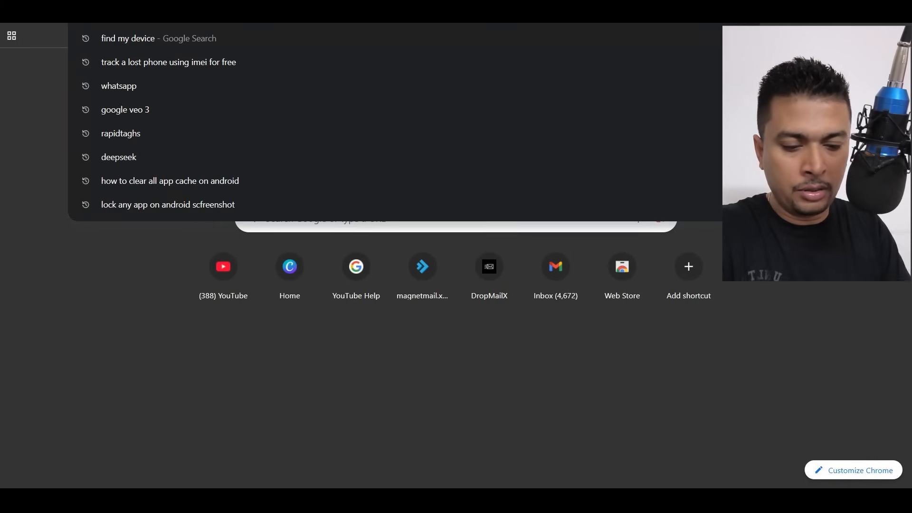
Search 'ceir', reach CEIR Services > Block Stolen/Lost Mobile and review the form to its declaration
{"action": "type", "text": "ceir"}
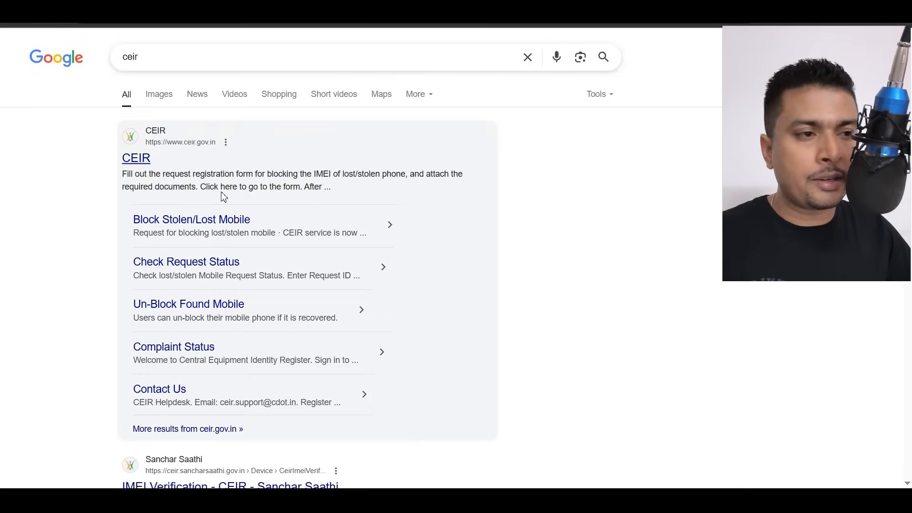
{"action": "left_click", "coordinate": [136, 157]}
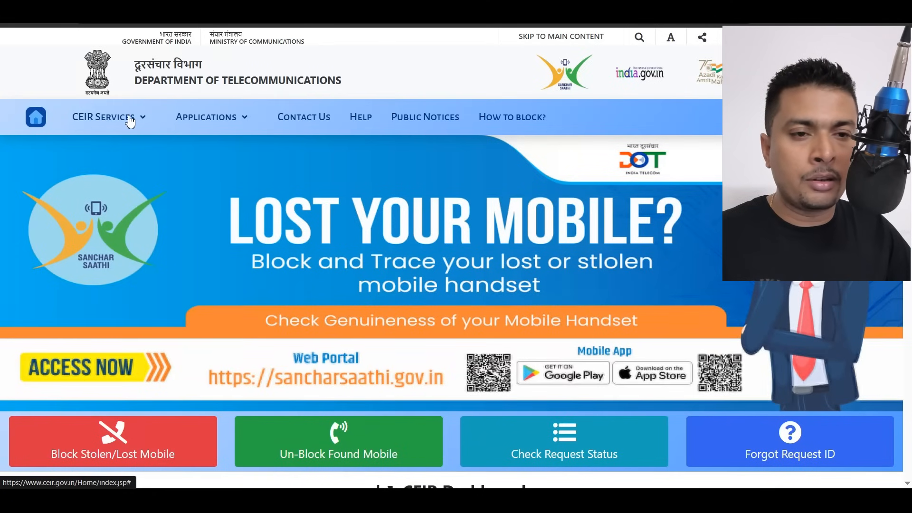
{"action": "left_click", "coordinate": [102, 117]}
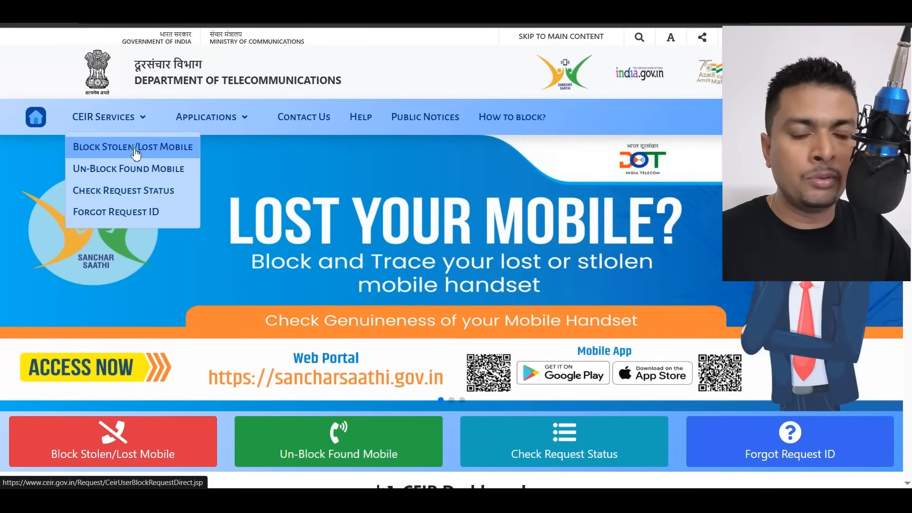
{"action": "left_click", "coordinate": [133, 146]}
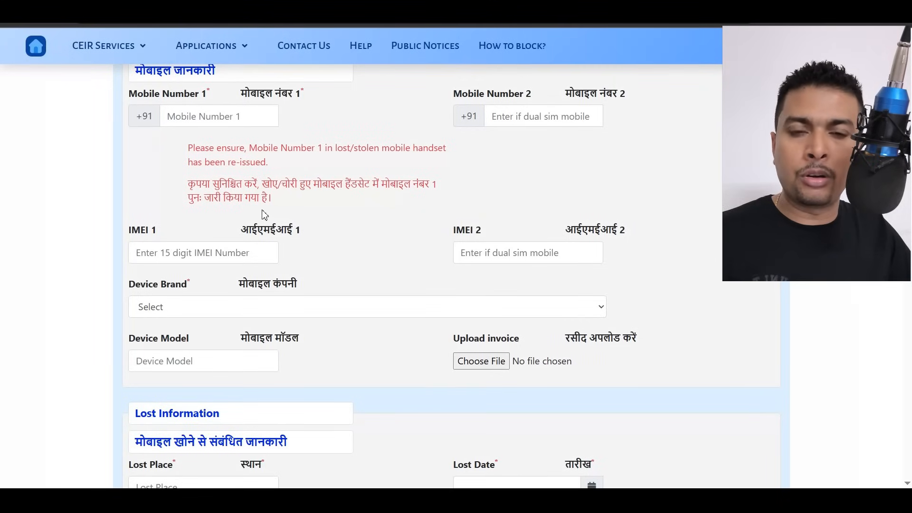
{"action": "scroll", "scroll_direction": "down", "scroll_amount": 3}
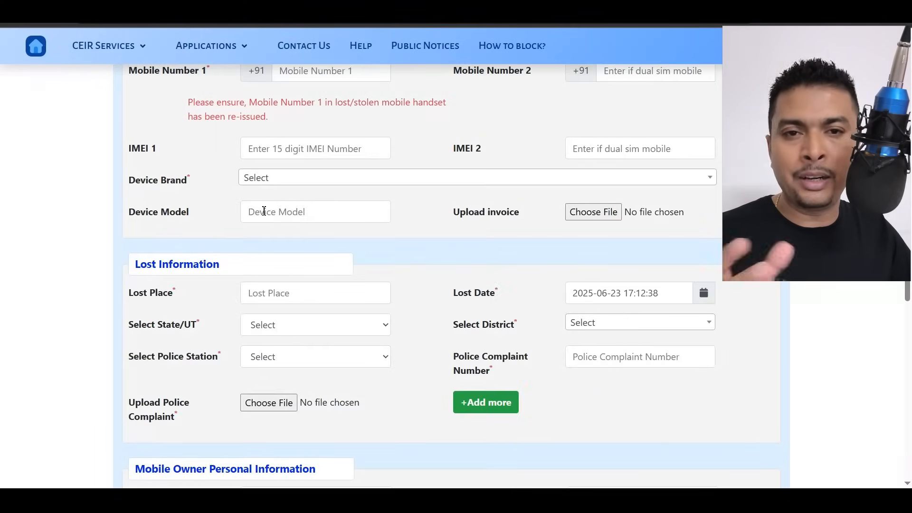
{"action": "scroll", "scroll_direction": "down", "scroll_amount": 3}
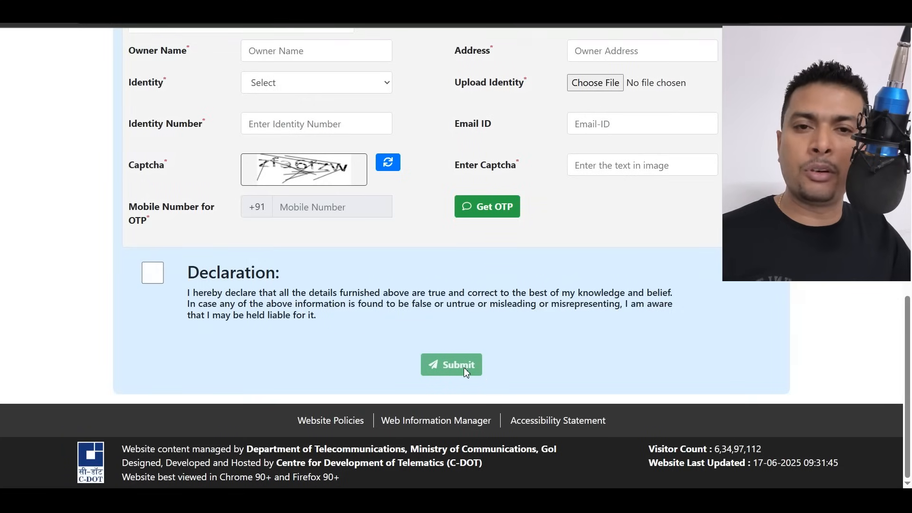